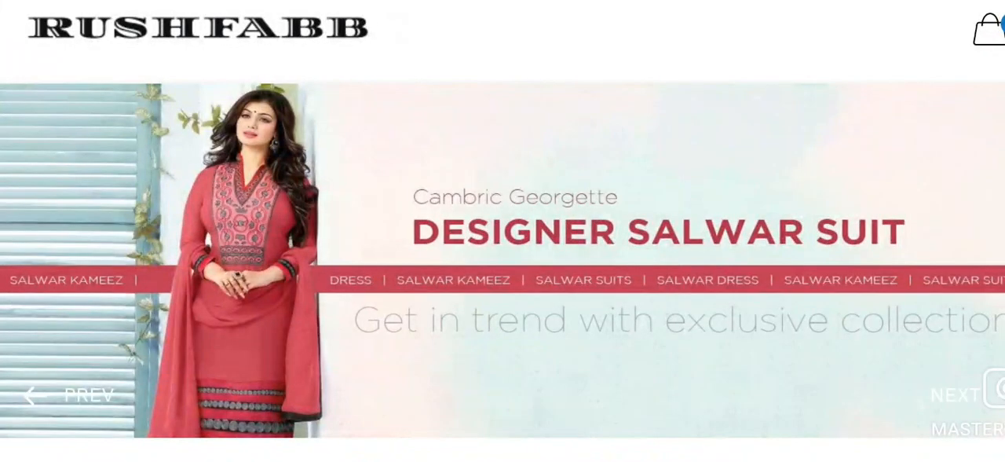
{"action": "scroll", "scroll_direction": "down", "scroll_amount": 3}
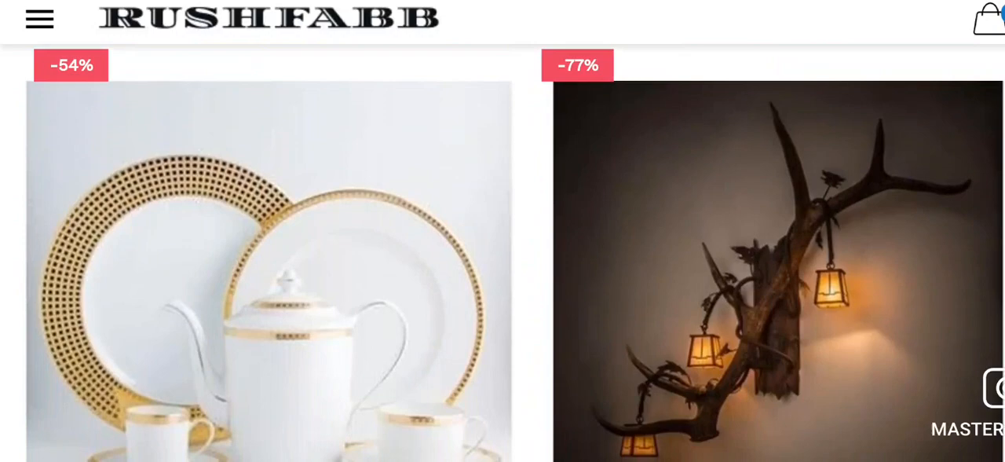
{"action": "scroll", "scroll_direction": "down", "scroll_amount": 3}
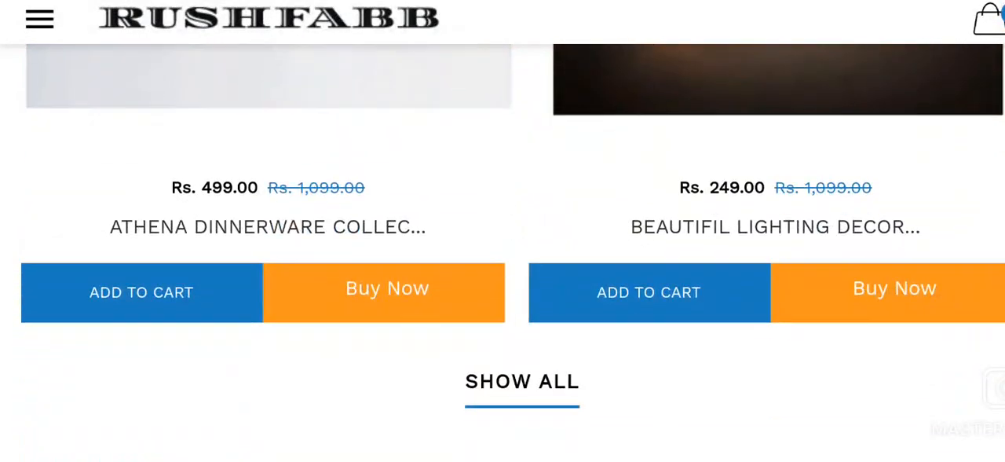
{"action": "scroll", "scroll_direction": "down", "scroll_amount": 3}
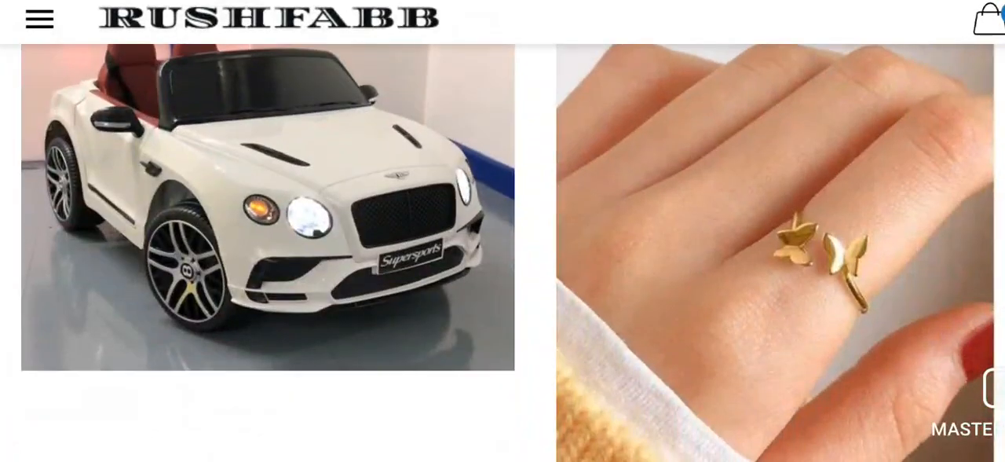
{"action": "scroll", "scroll_direction": "down", "scroll_amount": 3}
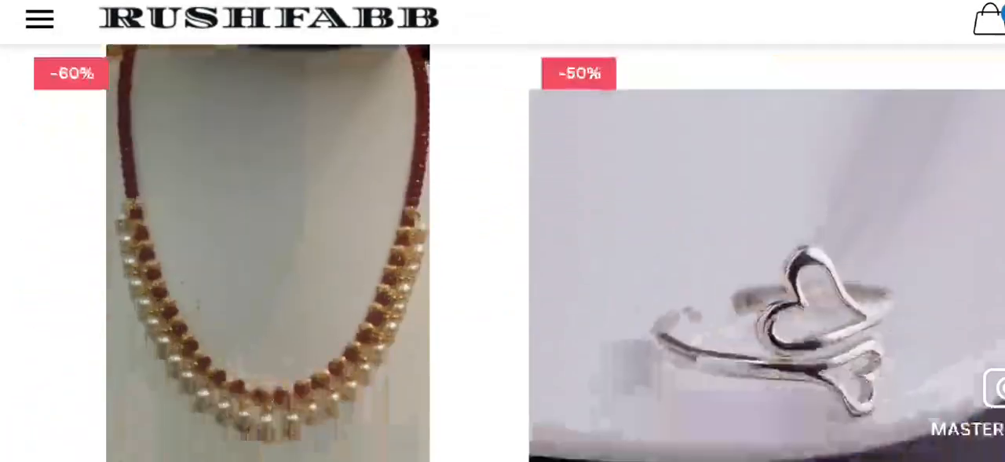
{"action": "scroll", "scroll_direction": "down", "scroll_amount": 3}
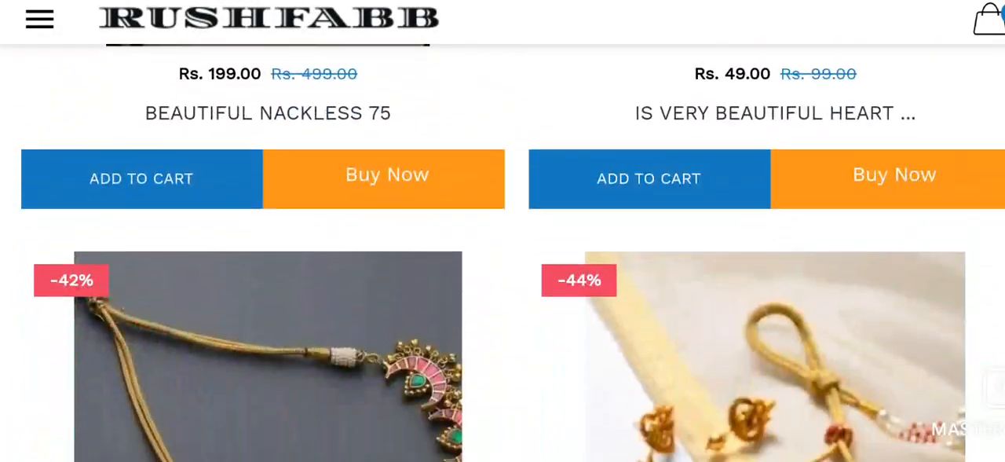
{"action": "scroll", "scroll_direction": "down", "scroll_amount": 3}
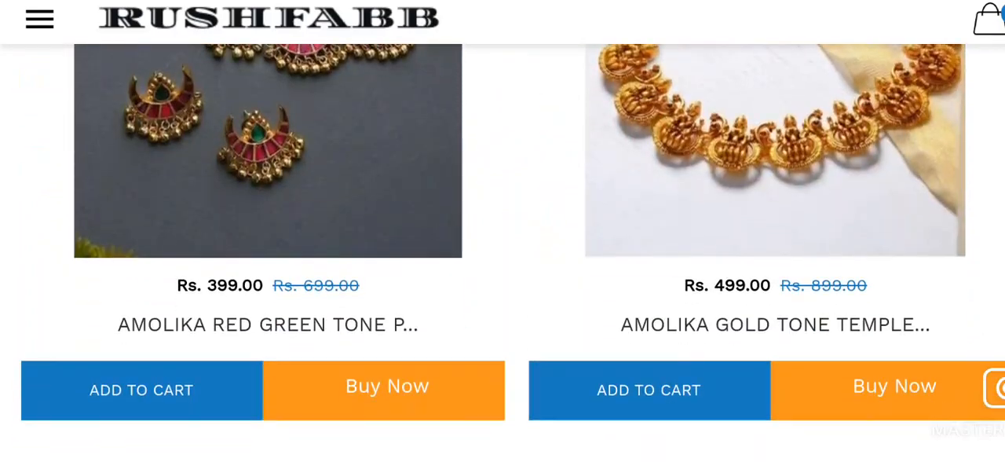
{"action": "scroll", "scroll_direction": "down", "scroll_amount": 3}
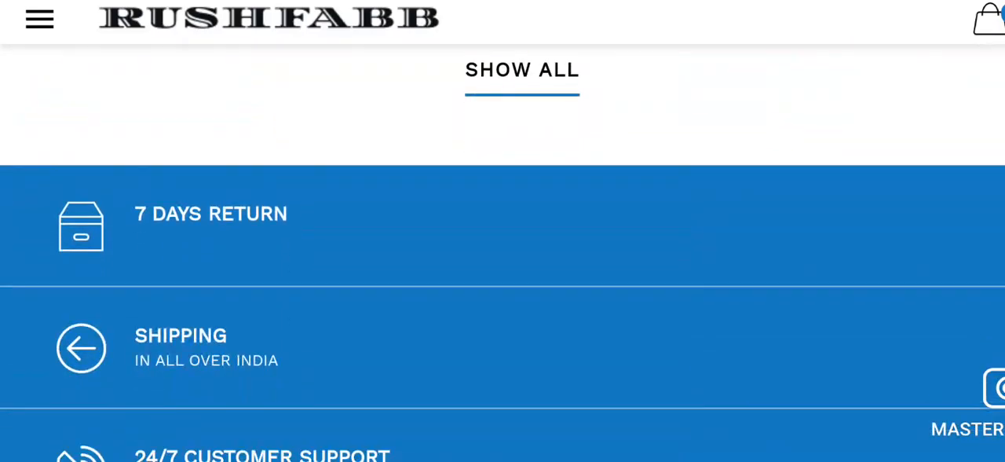
{"action": "scroll", "scroll_direction": "down", "scroll_amount": 3}
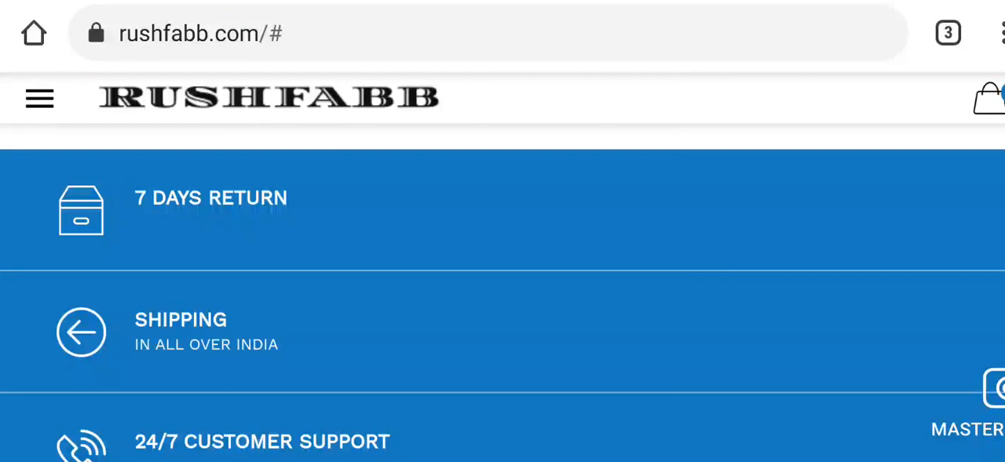
{"action": "scroll", "scroll_direction": "down", "scroll_amount": 3}
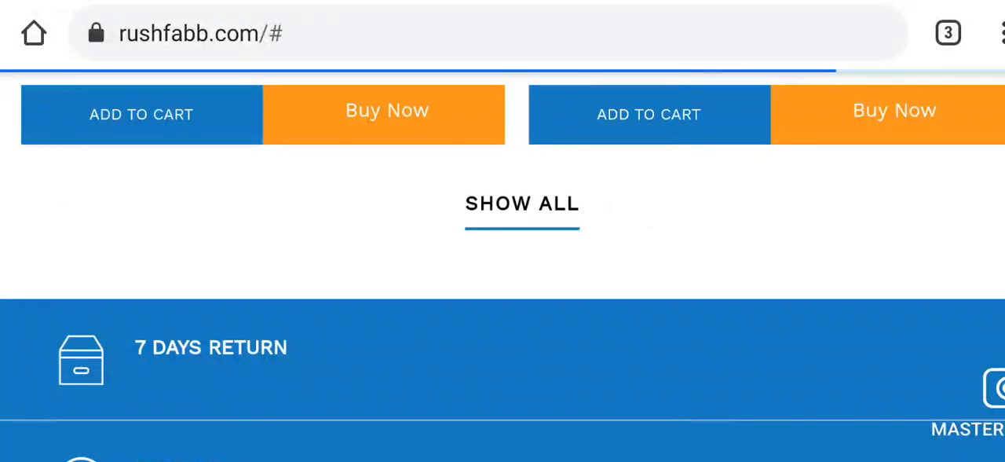
{"action": "scroll", "scroll_direction": "up", "scroll_amount": 3}
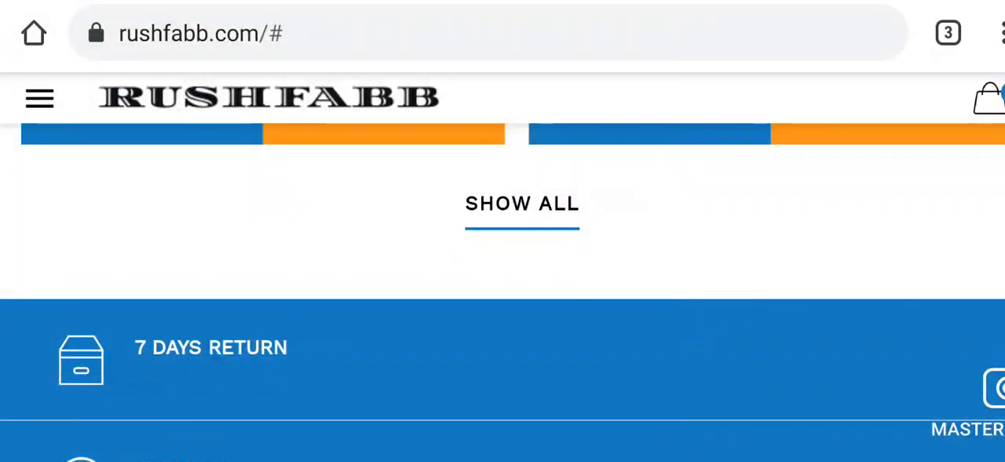
{"action": "scroll", "scroll_direction": "down", "scroll_amount": 3}
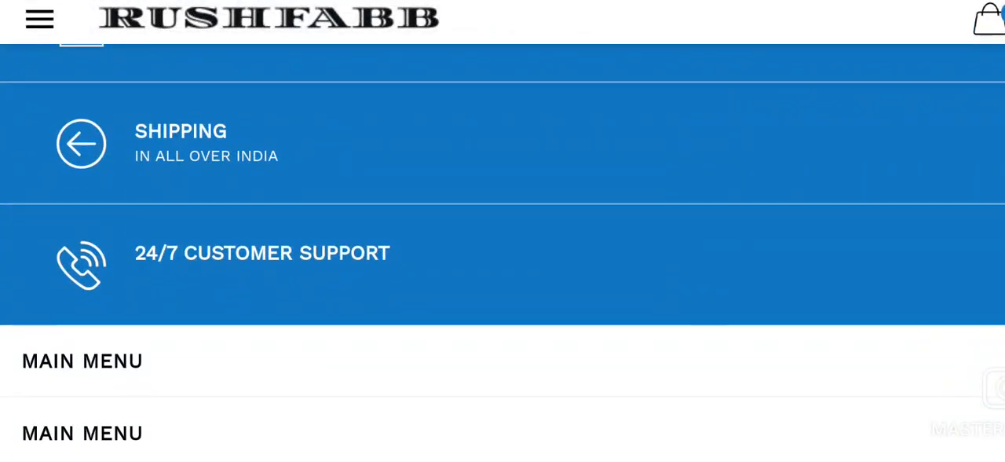
{"action": "scroll", "scroll_direction": "up", "scroll_amount": 3}
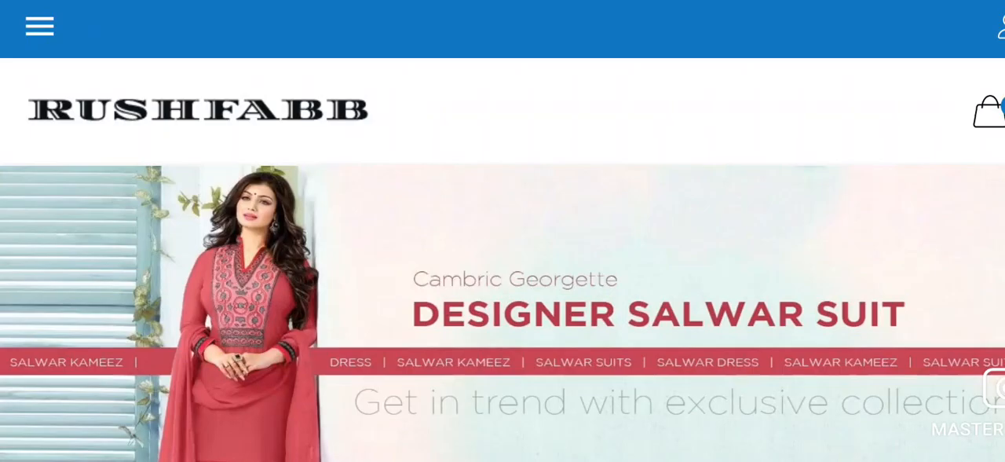
{"action": "scroll", "scroll_direction": "down", "scroll_amount": 3}
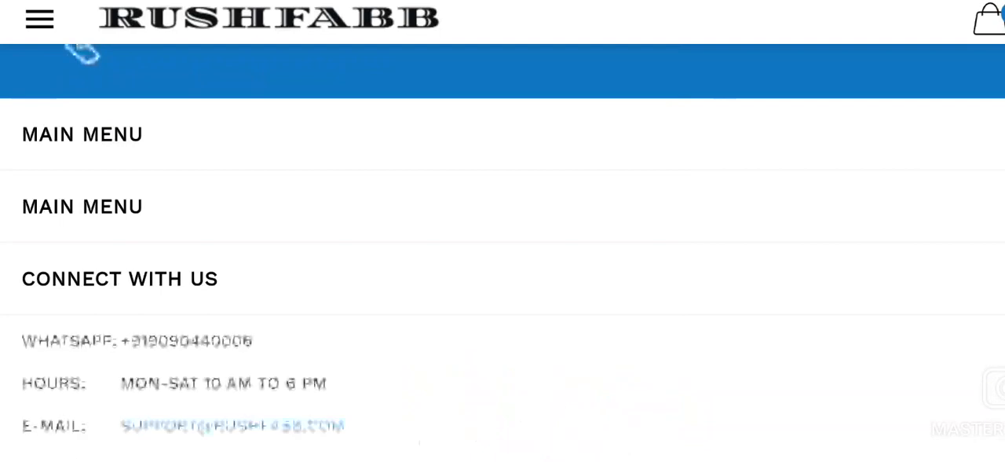
{"action": "scroll", "scroll_direction": "down", "scroll_amount": 3}
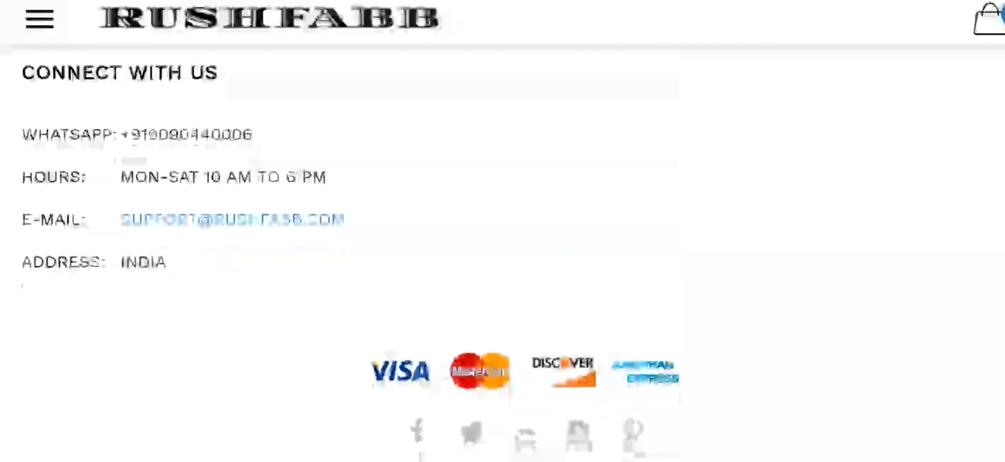
{"action": "scroll", "scroll_direction": "down", "scroll_amount": 3}
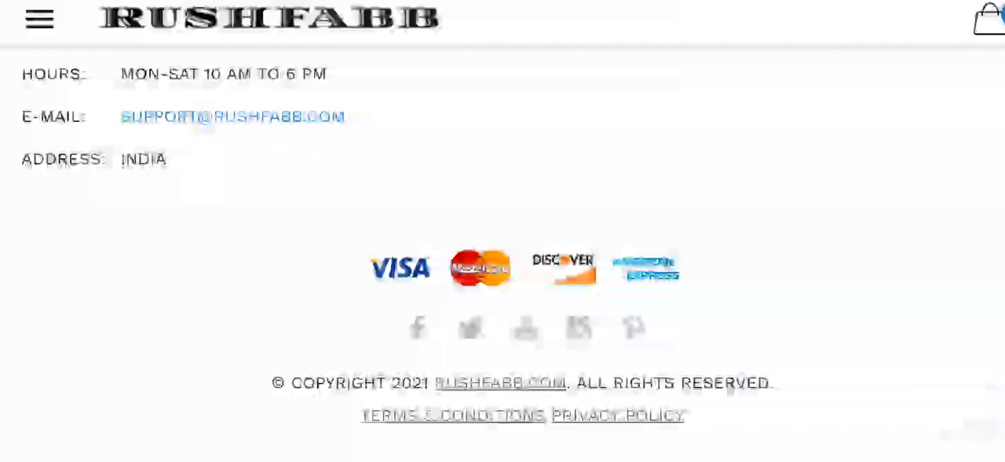
{"action": "scroll", "scroll_direction": "up", "scroll_amount": 3}
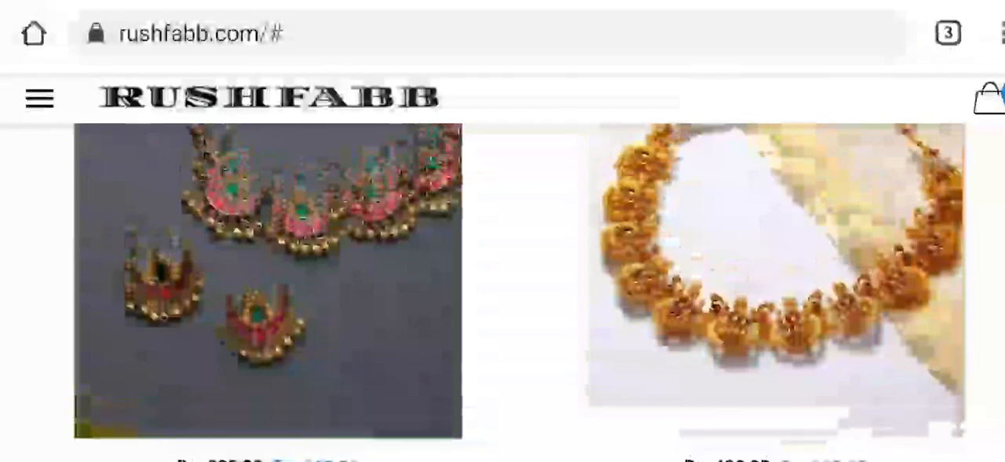
{"action": "scroll", "scroll_direction": "down", "scroll_amount": 3}
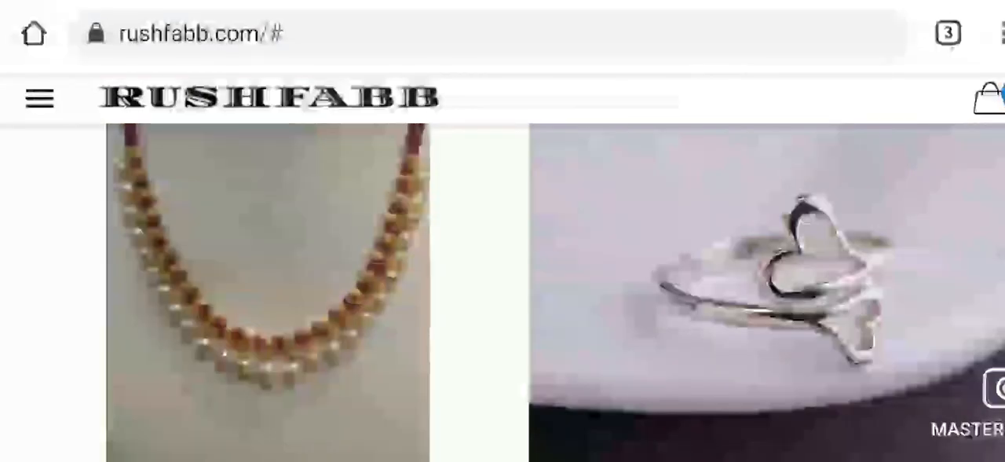
{"action": "scroll", "scroll_direction": "down", "scroll_amount": 3}
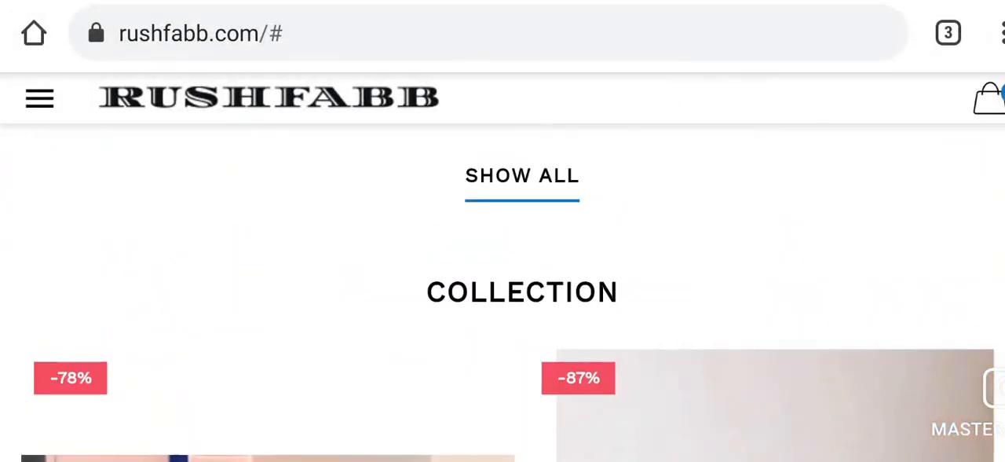
{"action": "scroll", "scroll_direction": "down", "scroll_amount": 3}
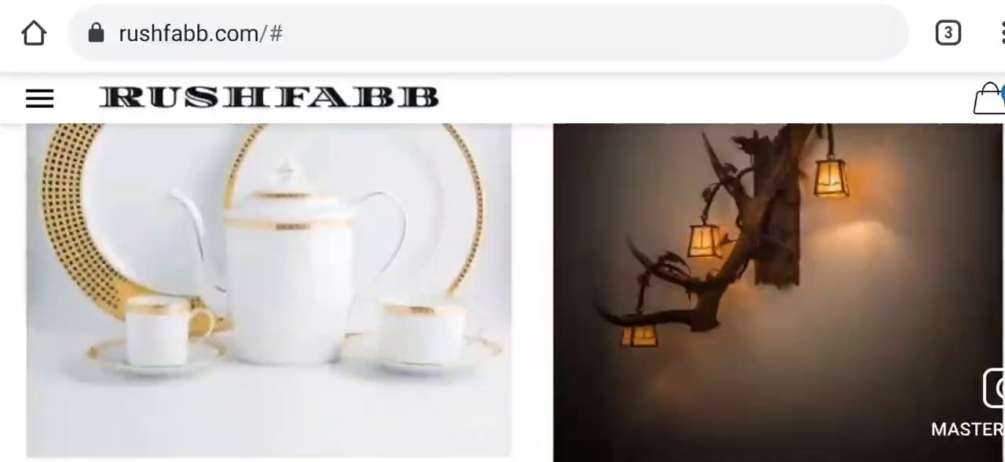